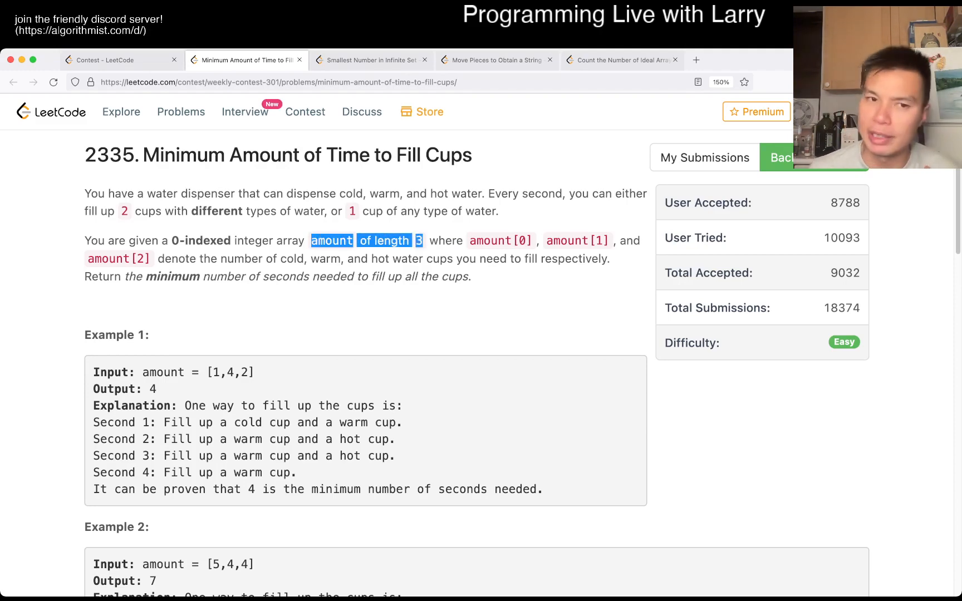
- Read through the problem statement and begin fillCups with amount.sort() in the Python3 editor
{"action": "scroll", "scroll_direction": "down", "scroll_amount": 3}
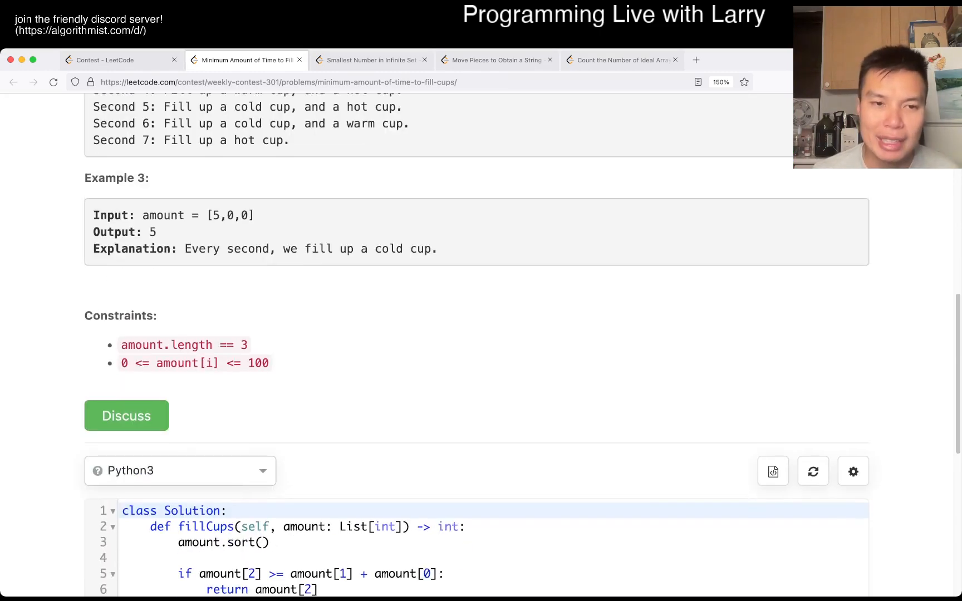
{"action": "scroll", "scroll_direction": "down", "scroll_amount": 3}
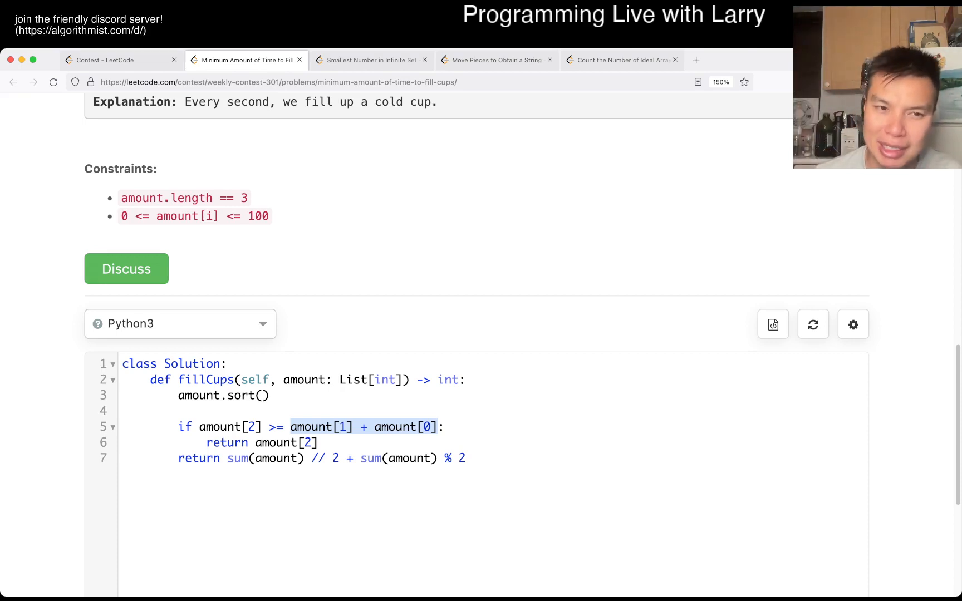
{"action": "double_click", "coordinate": [194, 216]}
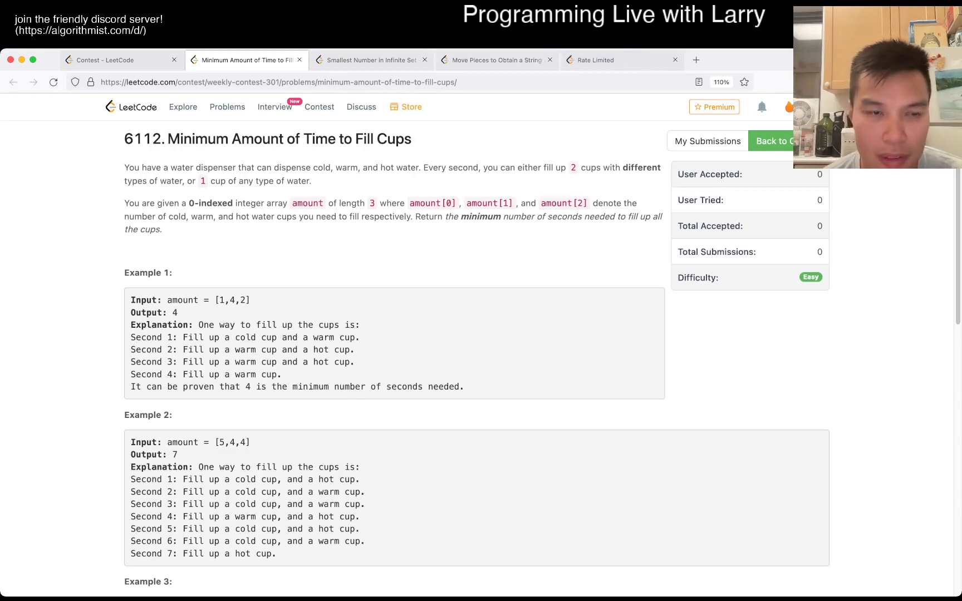
{"action": "scroll", "scroll_direction": "down", "scroll_amount": 3}
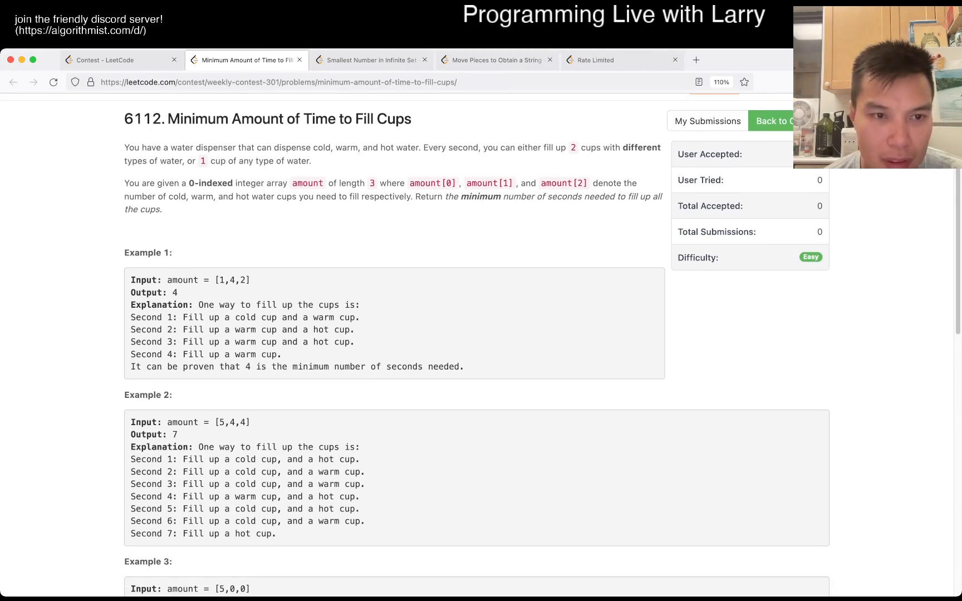
{"action": "scroll", "scroll_direction": "up", "scroll_amount": 3}
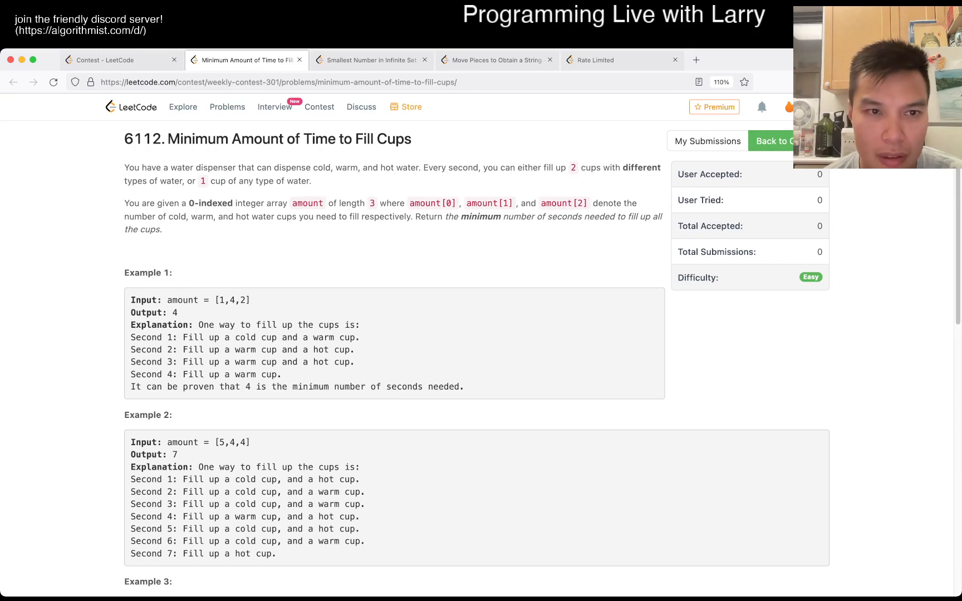
{"action": "scroll", "scroll_direction": "down", "scroll_amount": 3}
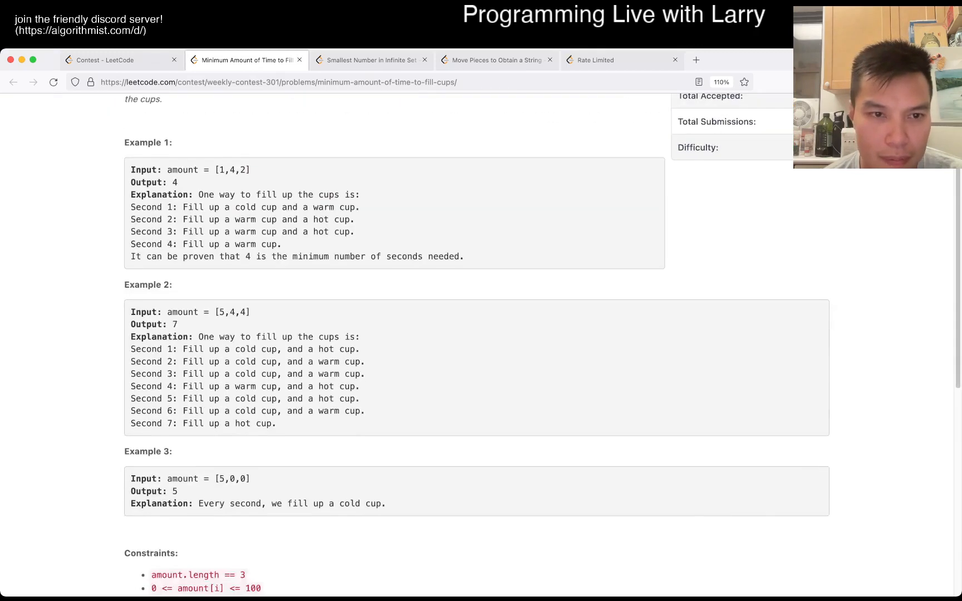
{"action": "scroll", "scroll_direction": "up", "scroll_amount": 3}
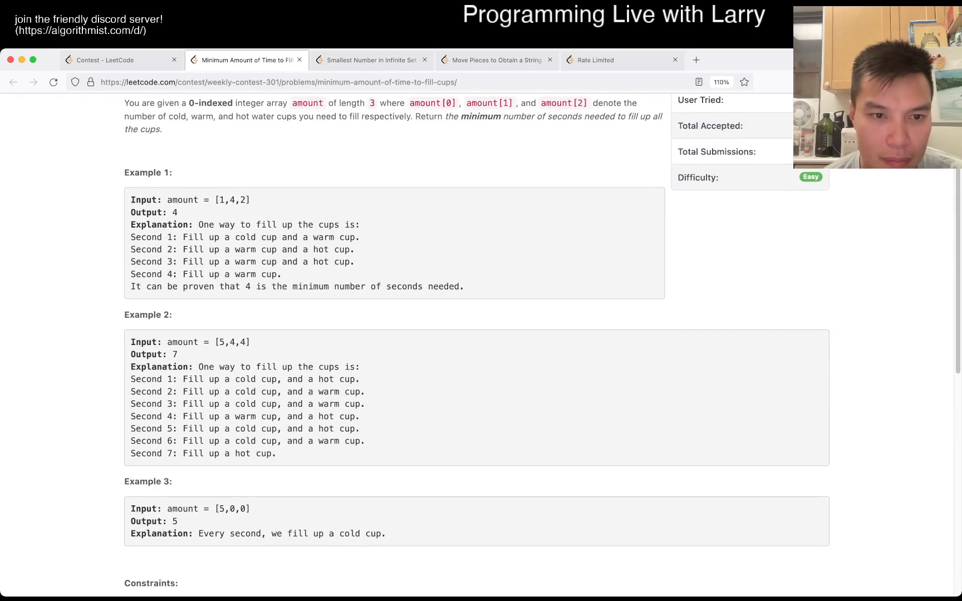
{"action": "scroll", "scroll_direction": "down", "scroll_amount": 3}
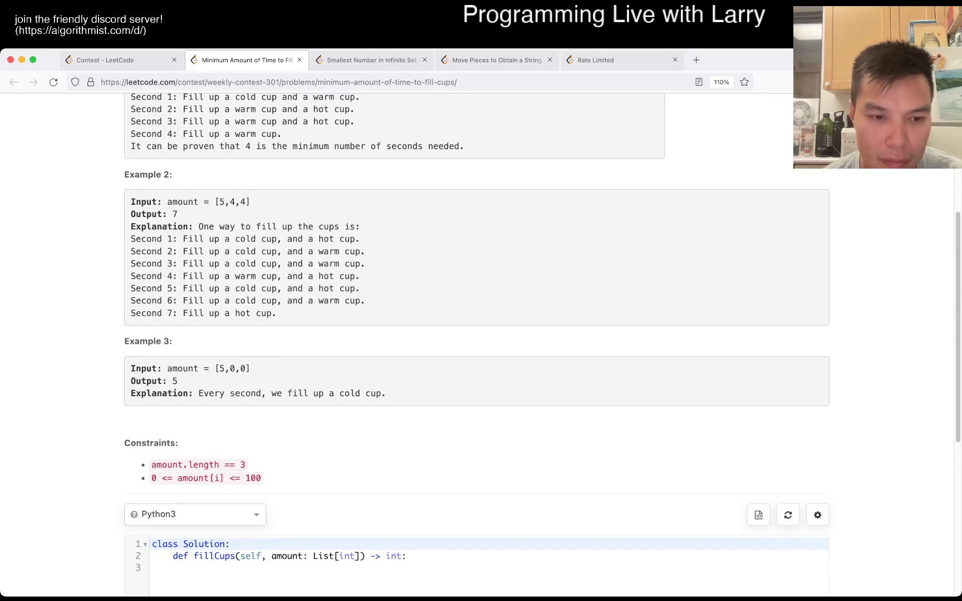
{"action": "scroll", "scroll_direction": "down", "scroll_amount": 3}
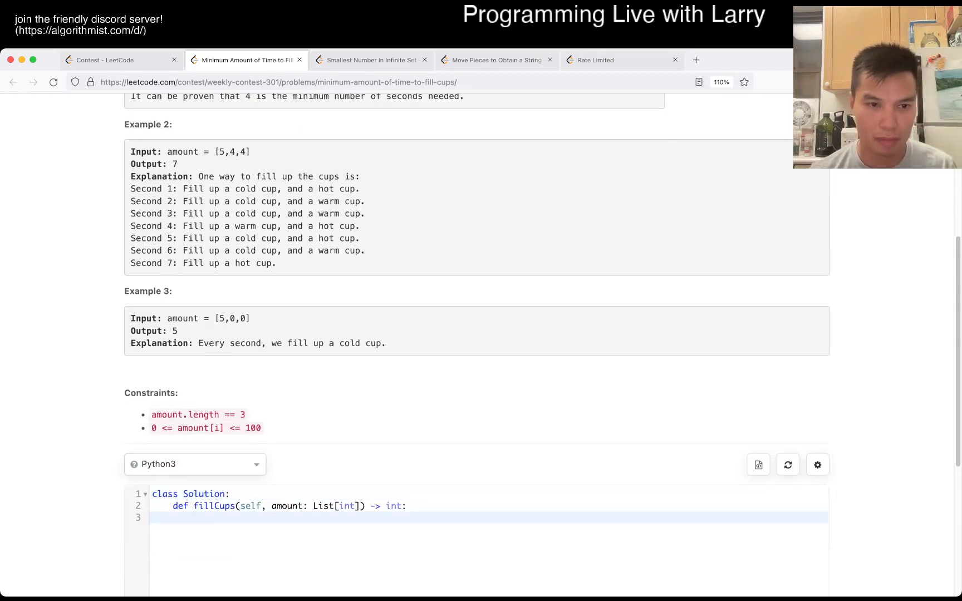
{"action": "scroll", "scroll_direction": "up", "scroll_amount": 3}
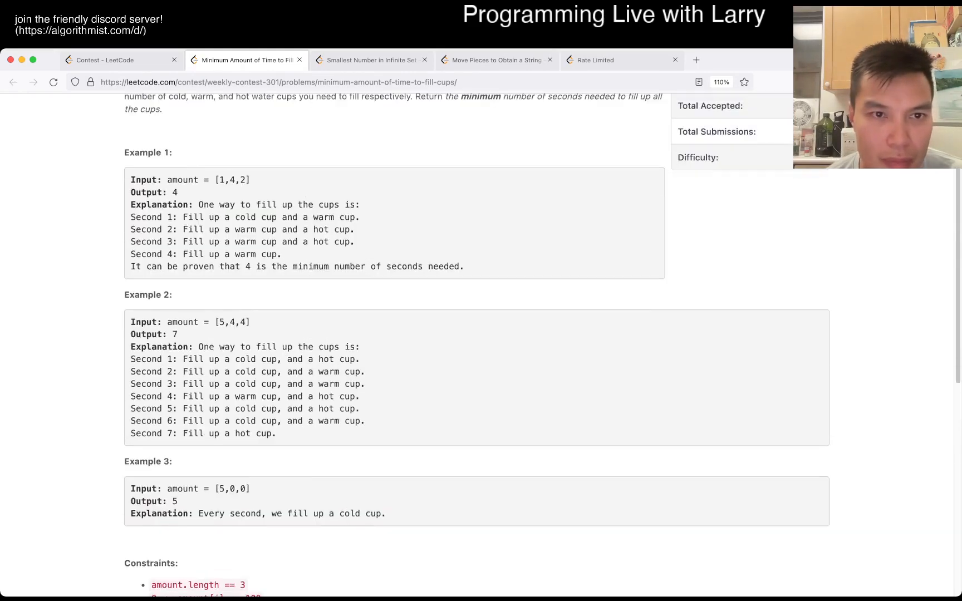
{"action": "scroll", "scroll_direction": "up", "scroll_amount": 3}
{"action": "type", "text": "amount.sort()"}
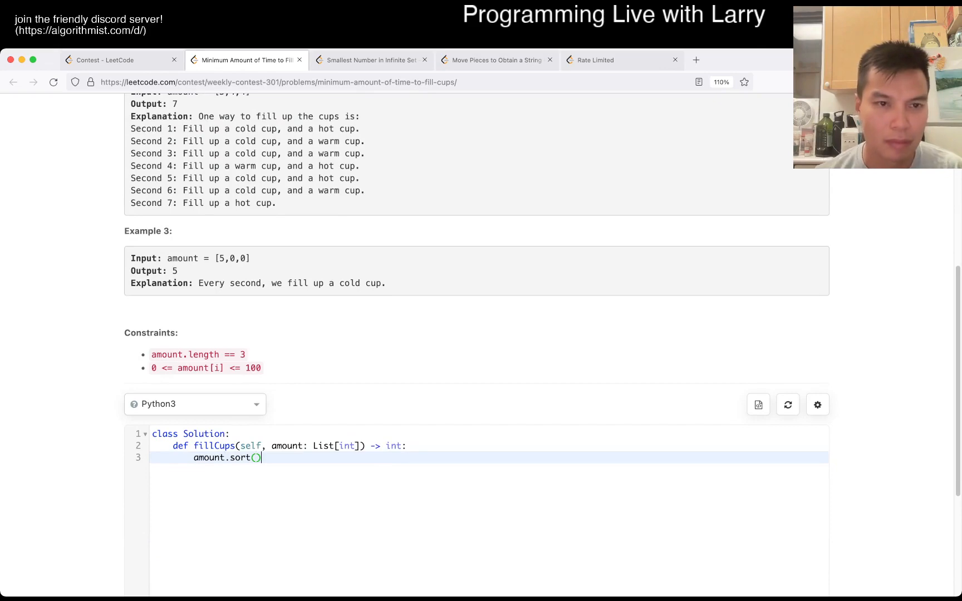
{"action": "scroll", "scroll_direction": "up", "scroll_amount": 3}
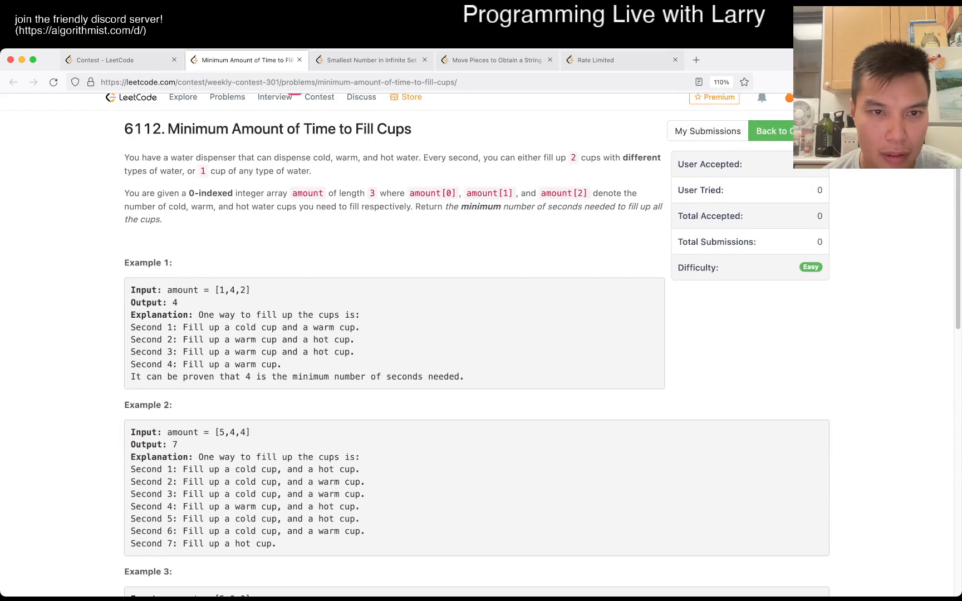
{"action": "scroll", "scroll_direction": "down", "scroll_amount": 3}
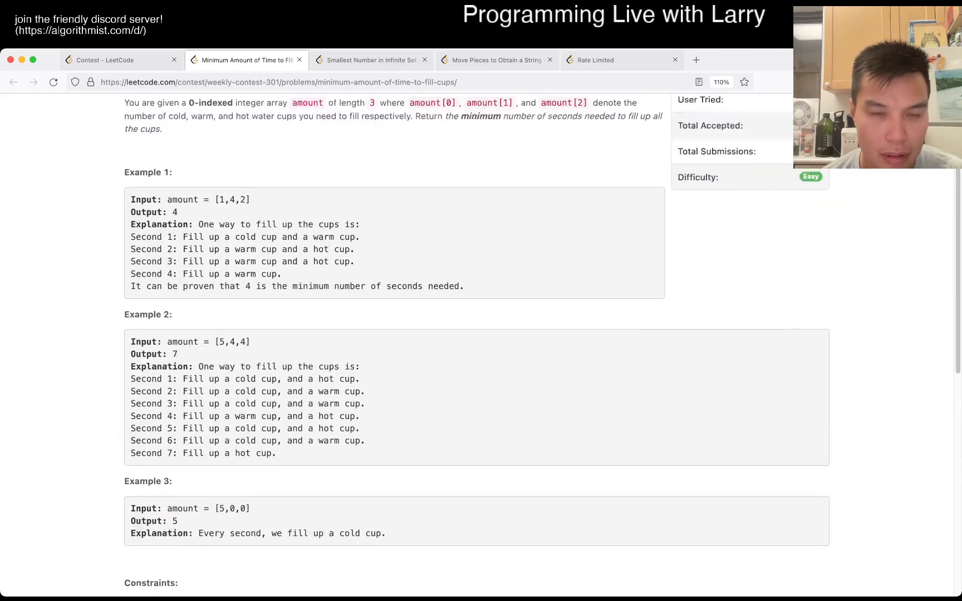
{"action": "scroll", "scroll_direction": "down", "scroll_amount": 3}
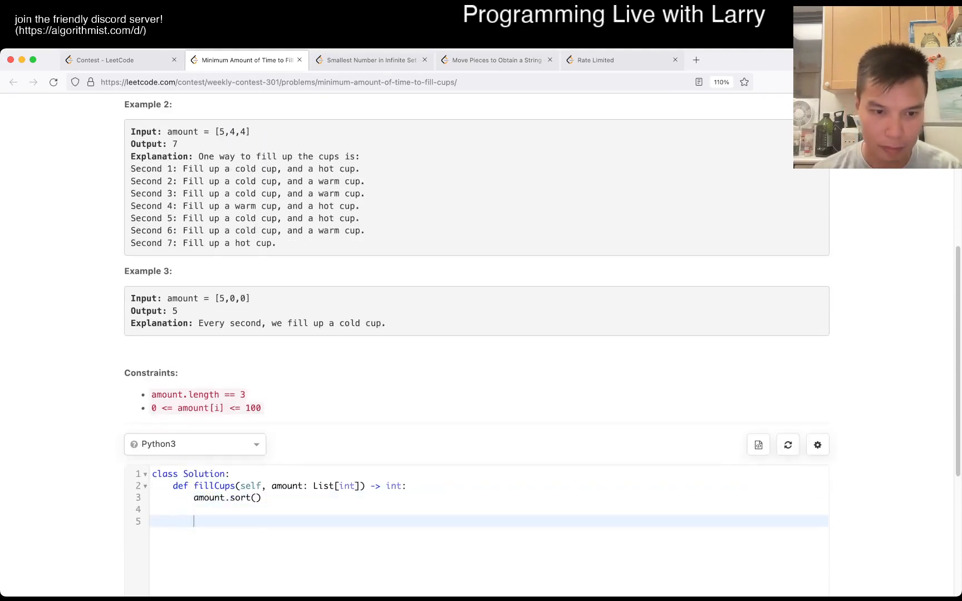
- Add the check: if amount[2] >= amount[1] + amount[0], return amount[2]
{"action": "type", "text": "if amount[2]"}
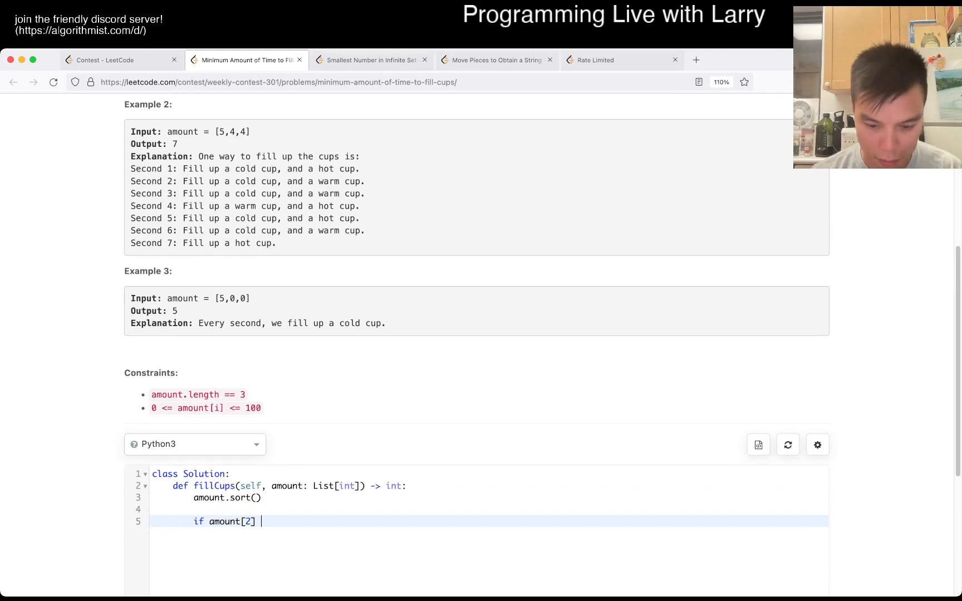
{"action": "type", "text": ">= a"}
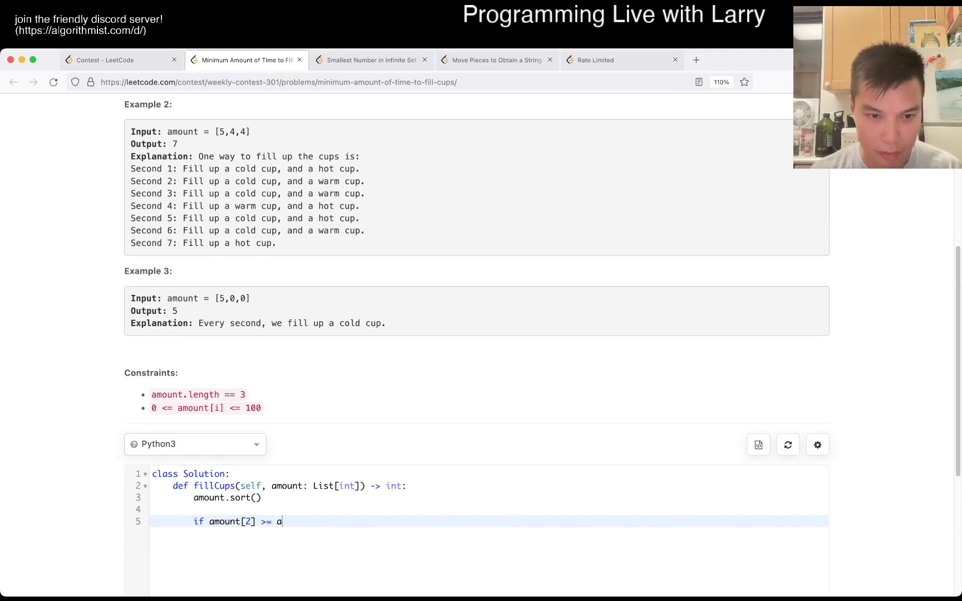
{"action": "type", "text": "mount[1] + am"}
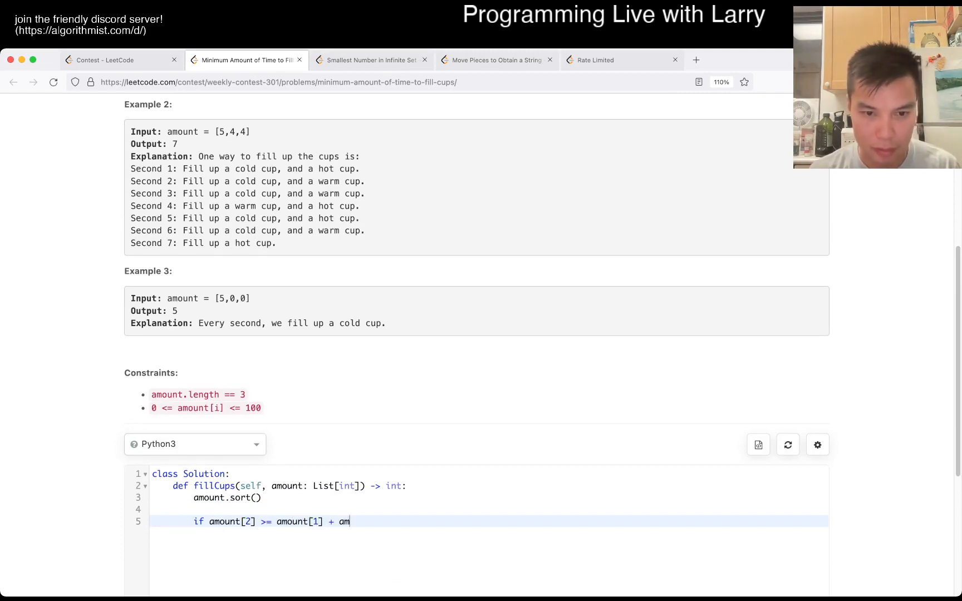
{"action": "type", "text": "ount[0]"}
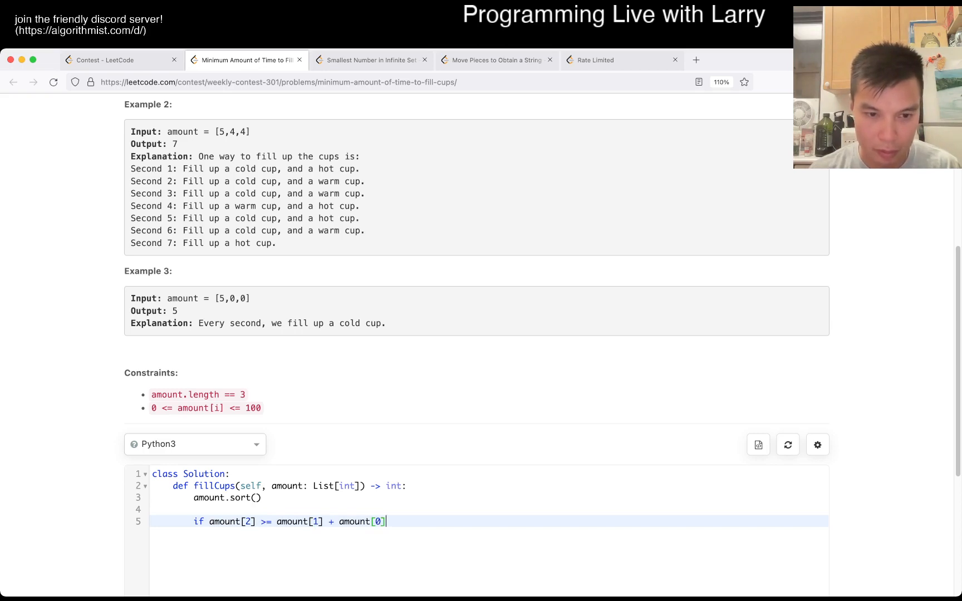
{"action": "type", "text": ":"}
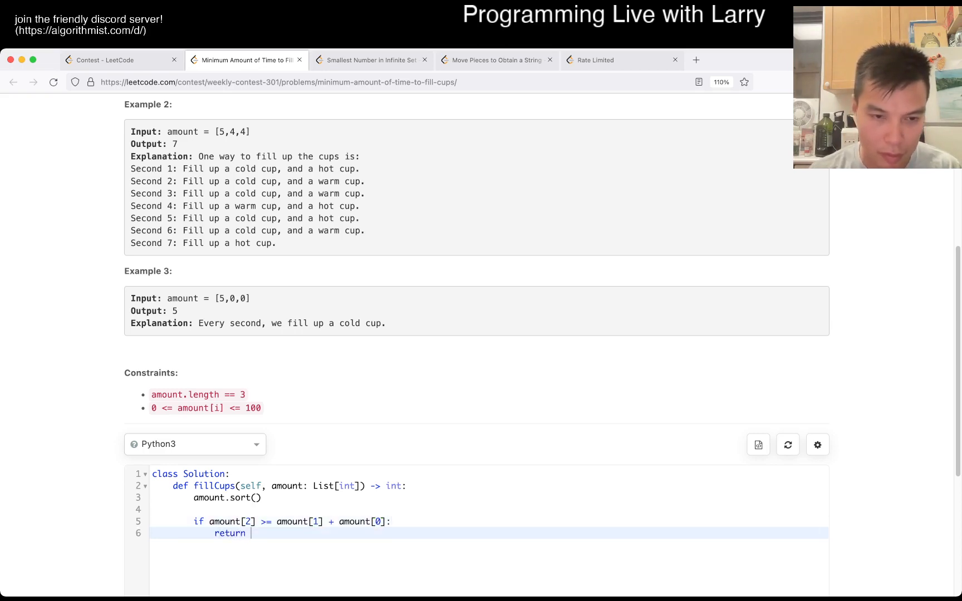
{"action": "type", "text": "amount[2]"}
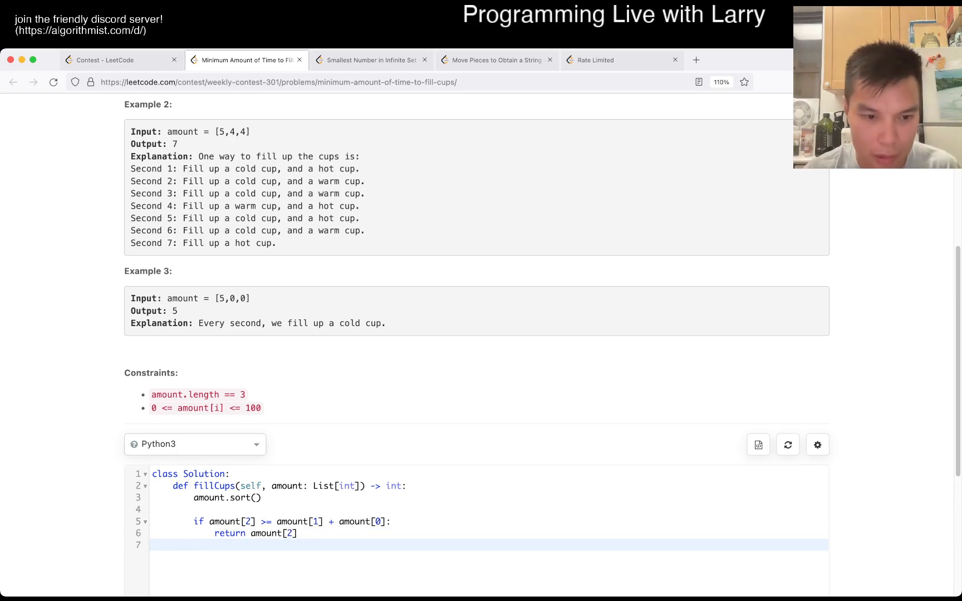
- Return sum(amount) // 2 + sum(amount) % 2, run on the examples, and move to the next problem
{"action": "type", "text": "return sum(amou"}
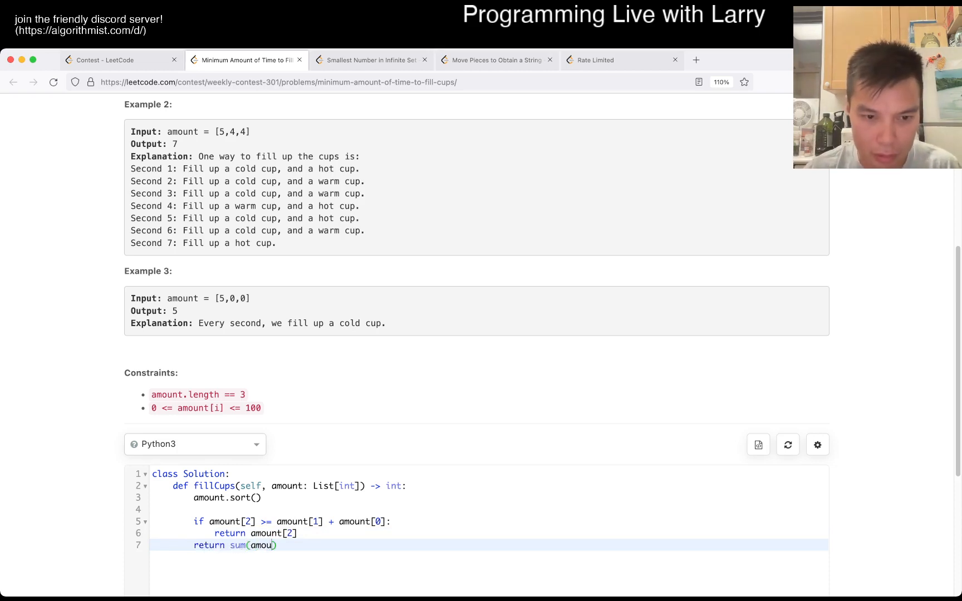
{"action": "type", "text": "nt"}
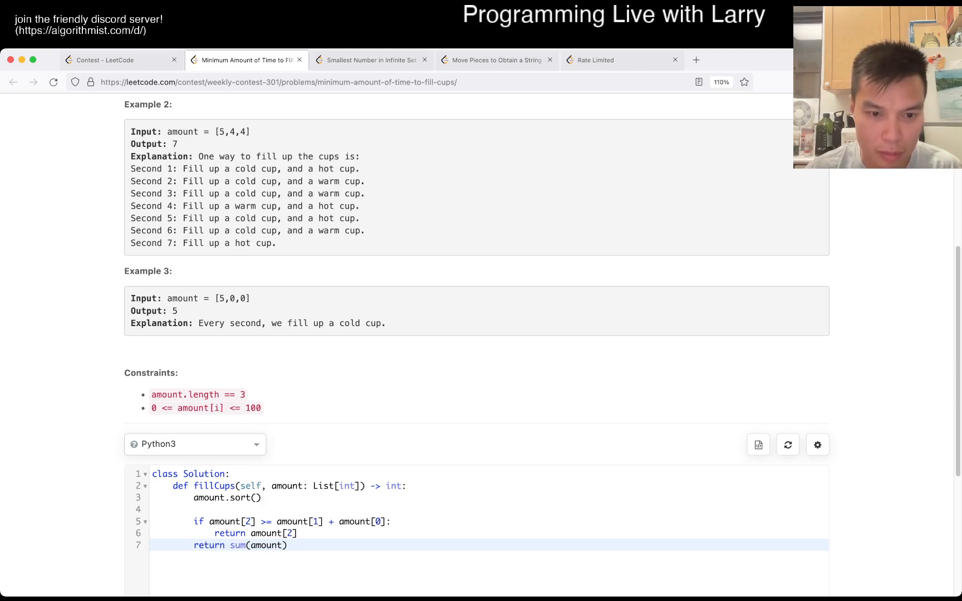
{"action": "type", "text": "// 2 + sum"}
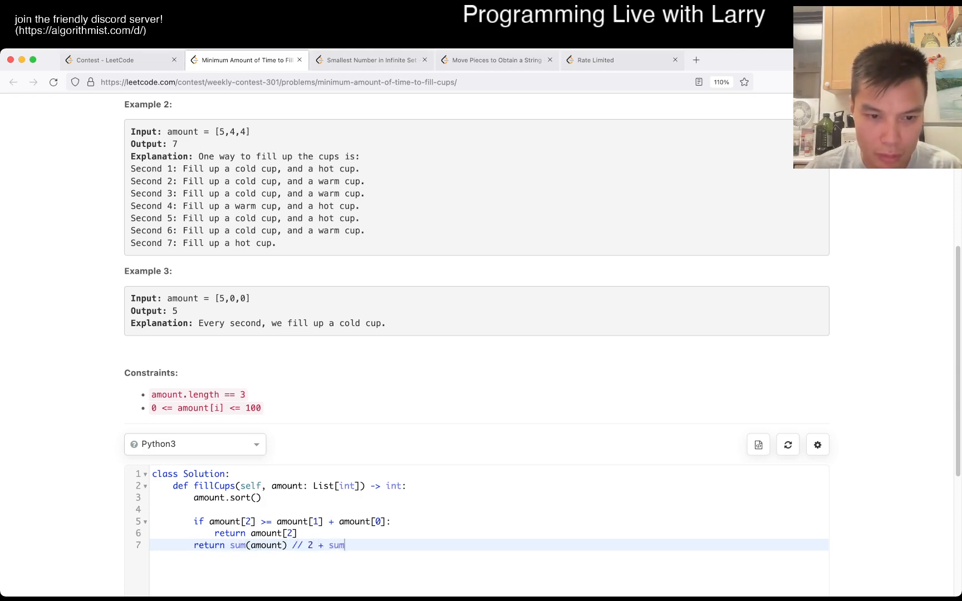
{"action": "type", "text": "(amount) % 2"}
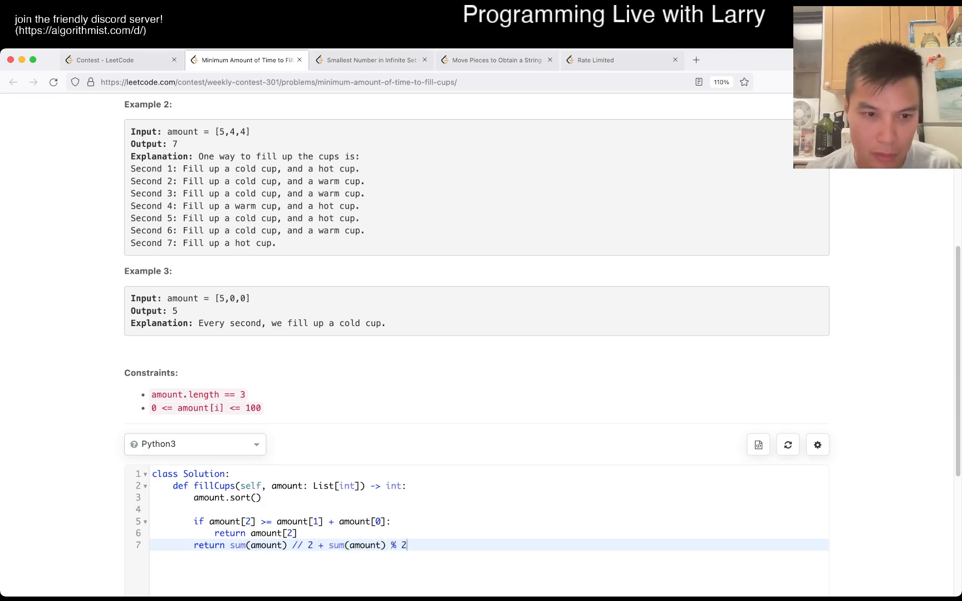
{"action": "scroll", "scroll_direction": "down", "scroll_amount": 3}
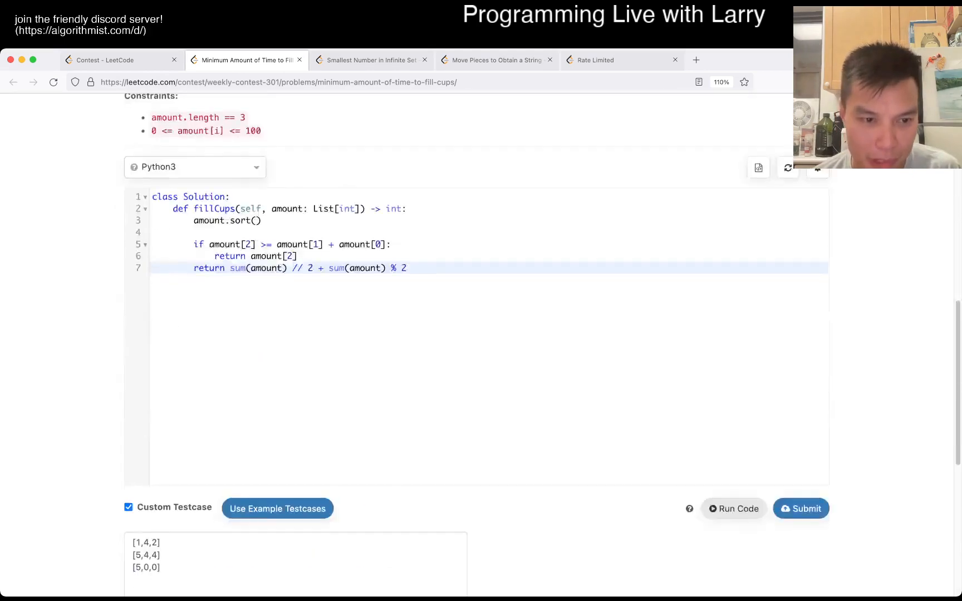
{"action": "left_click", "coordinate": [734, 507]}
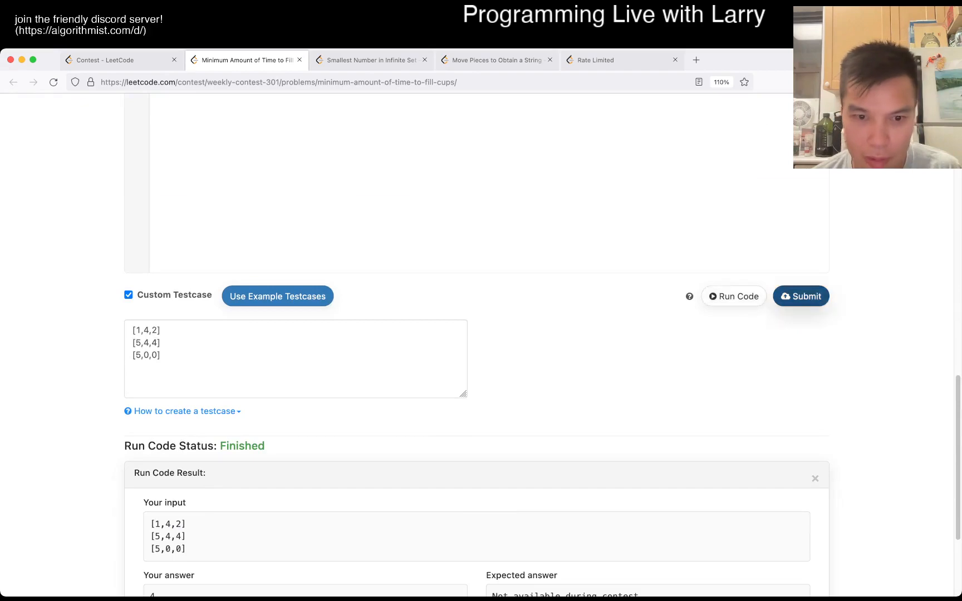
{"action": "left_click", "coordinate": [368, 60]}
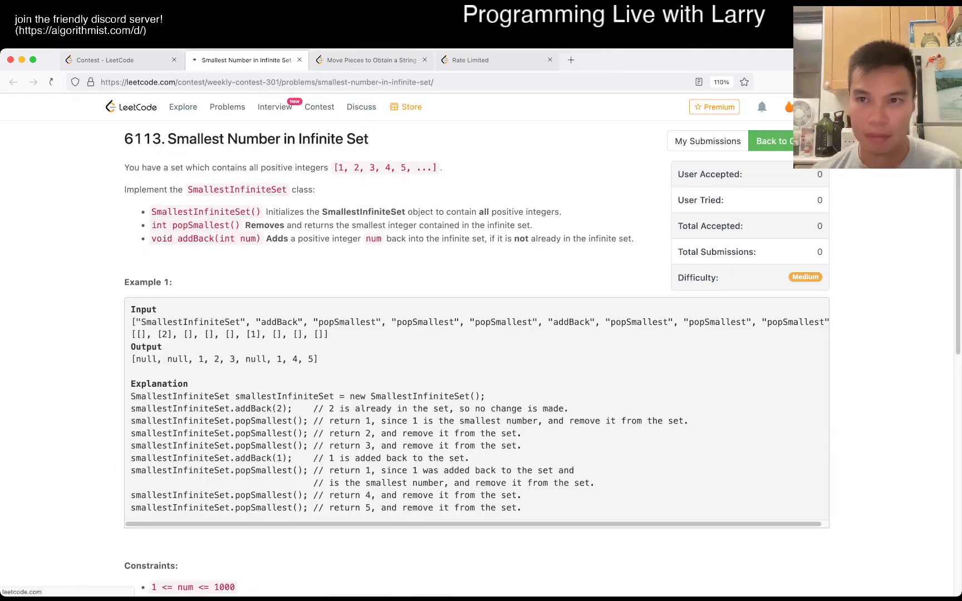